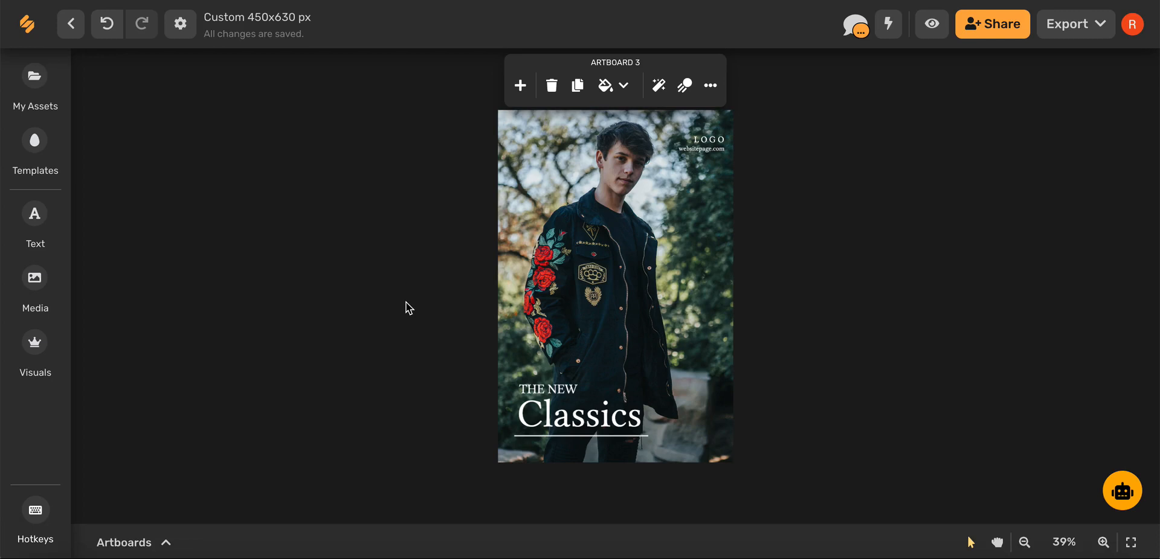
{"action": "mouse_move", "coordinate": [551, 227]}
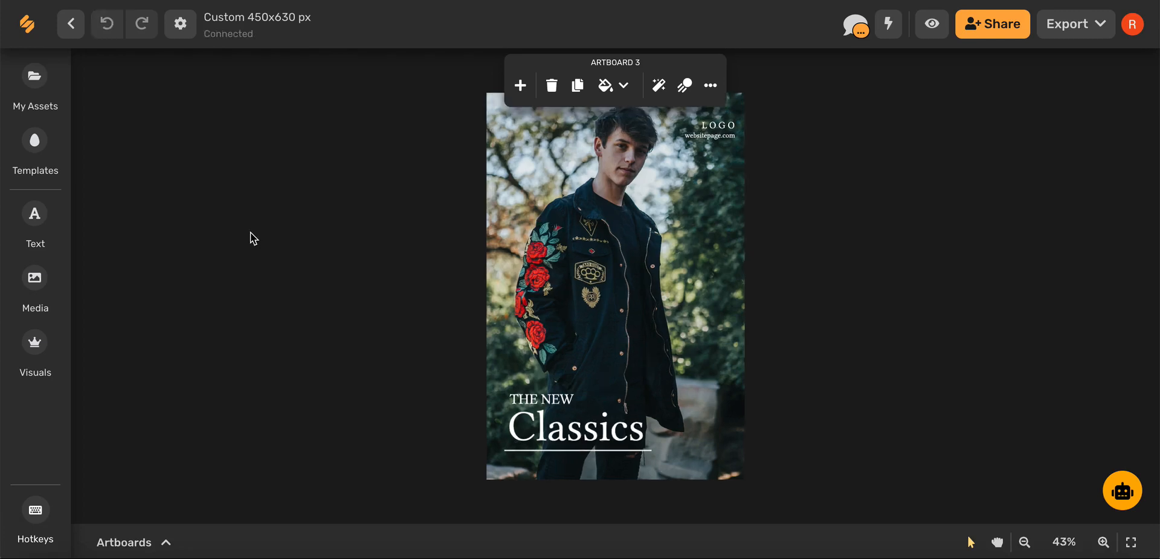
Step: Browse the stock photo library and uploaded brand assets, then close the assets panel
{"action": "left_click", "coordinate": [34, 283]}
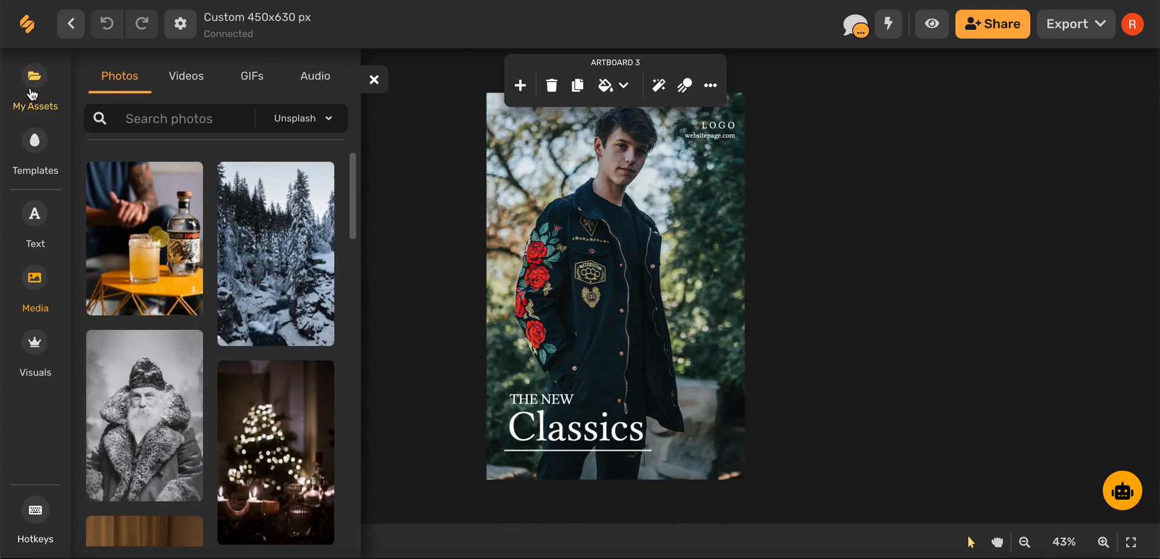
{"action": "left_click", "coordinate": [34, 78]}
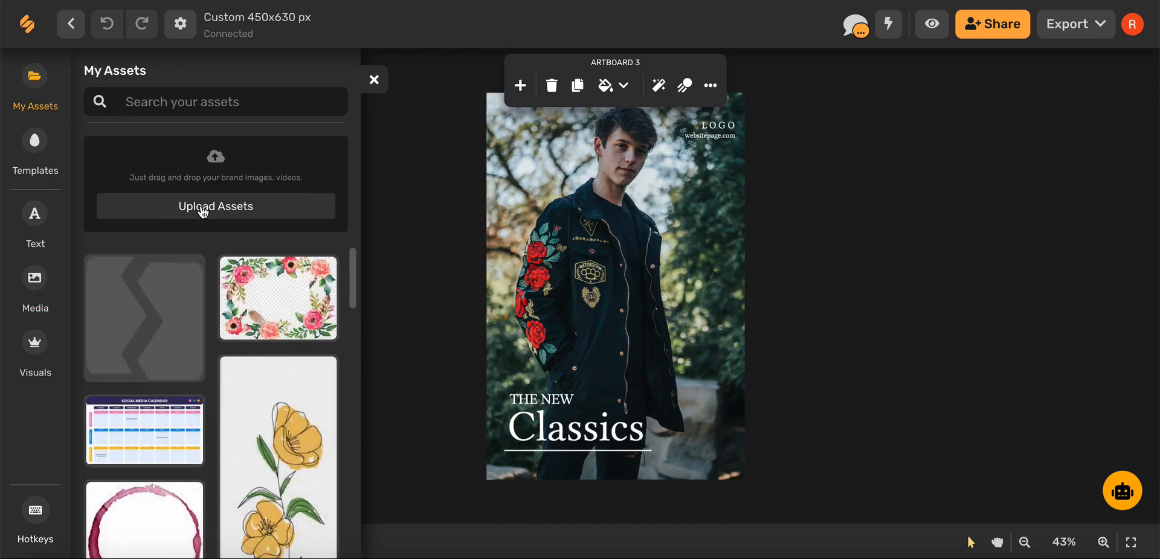
{"action": "mouse_move", "coordinate": [287, 235]}
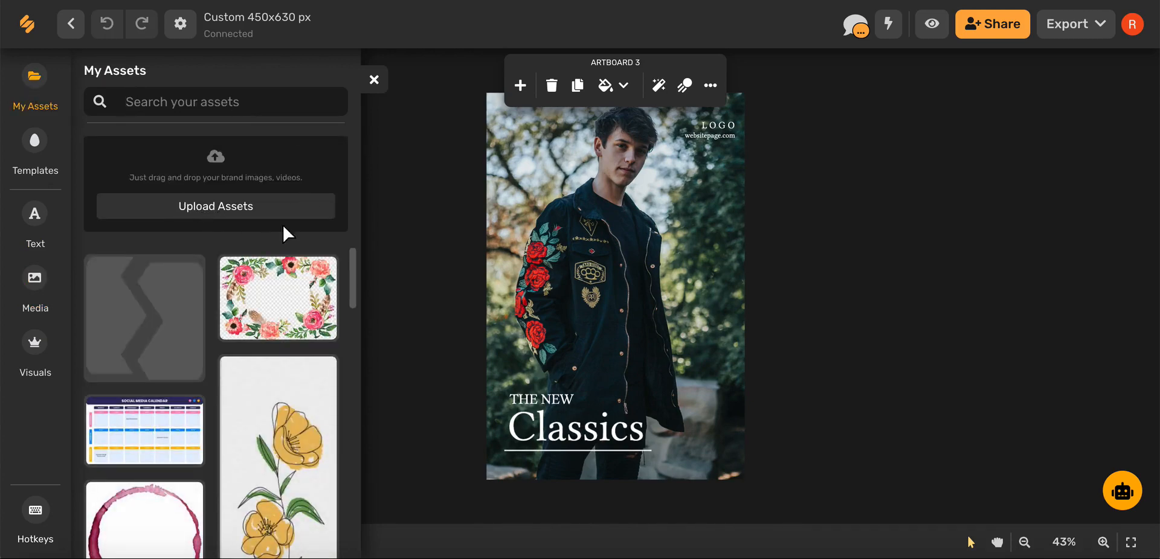
{"action": "mouse_move", "coordinate": [373, 80]}
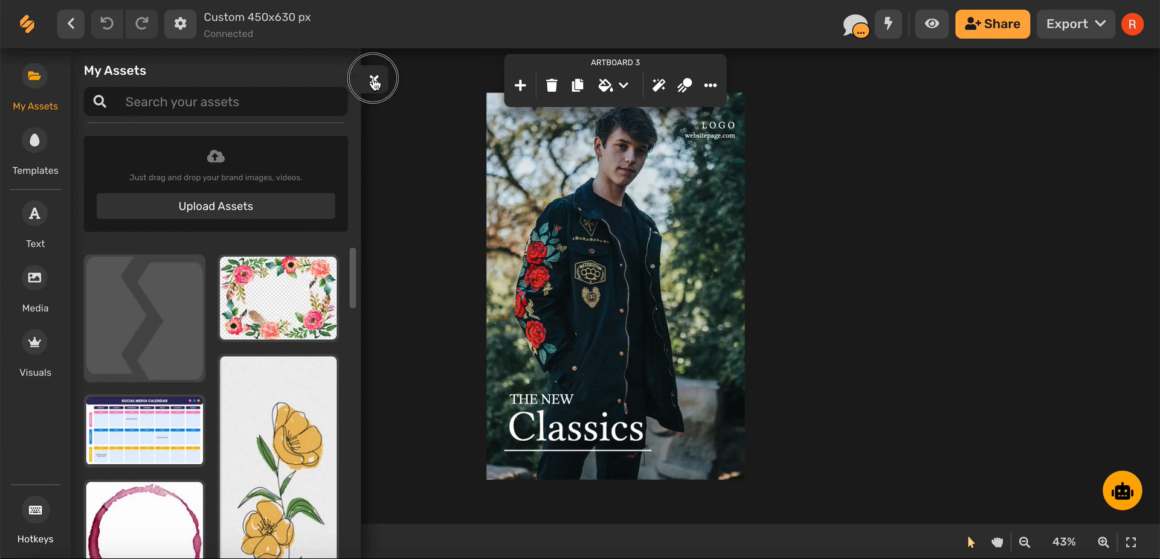
{"action": "left_click", "coordinate": [373, 78]}
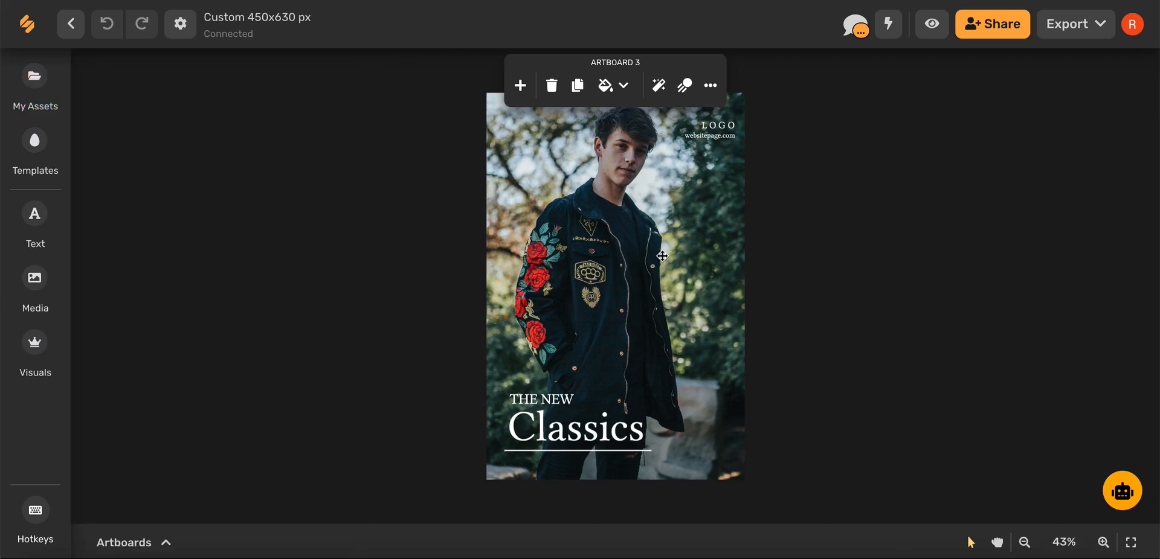
Step: Select the poster's photo and bring up its Image editor panel from the floating toolbar
{"action": "left_click", "coordinate": [615, 255]}
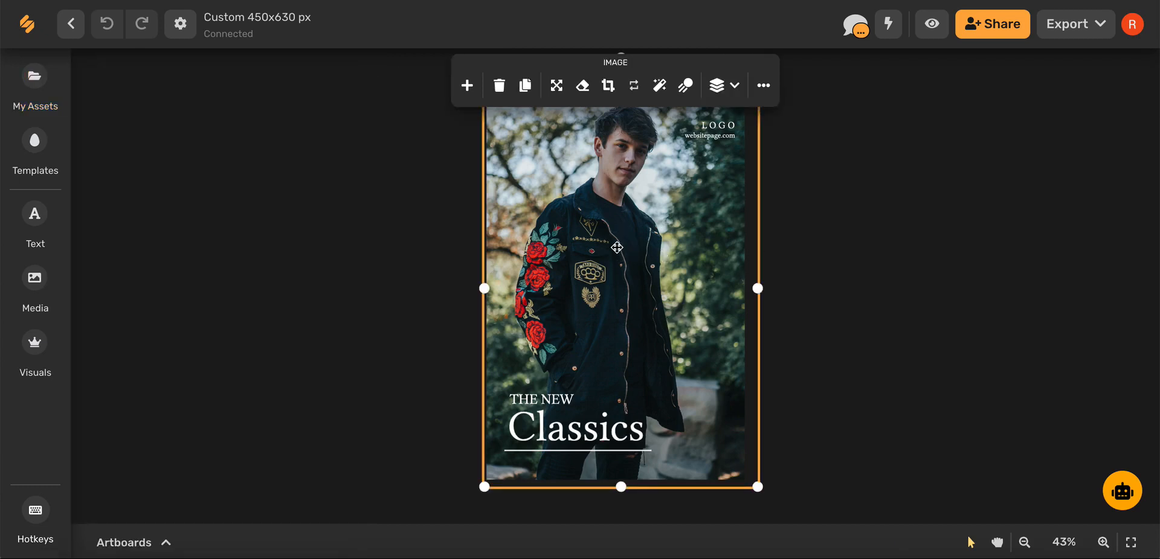
{"action": "mouse_move", "coordinate": [763, 85]}
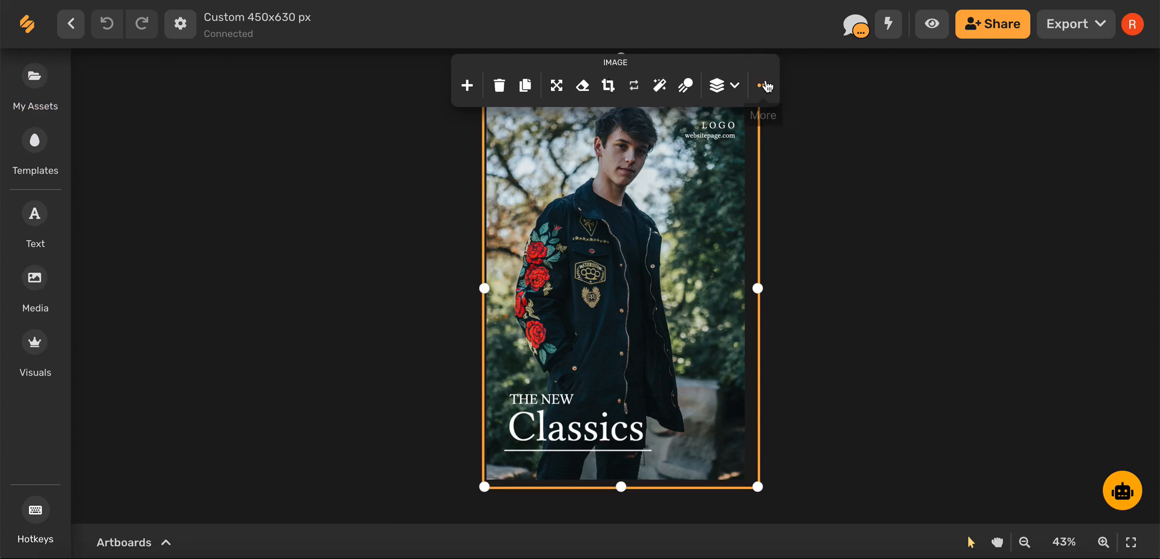
{"action": "left_click", "coordinate": [766, 85]}
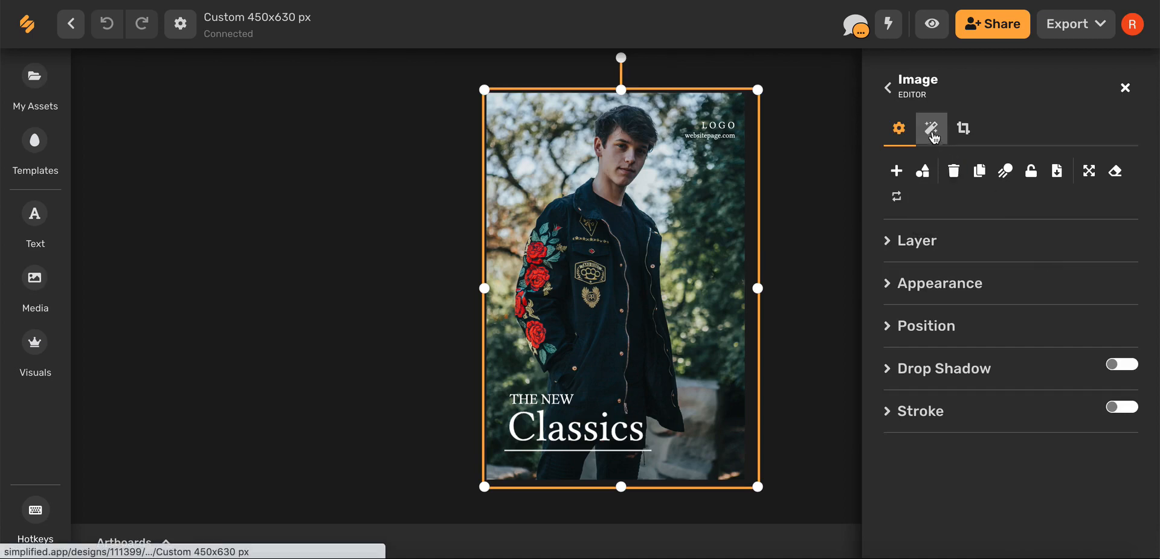
Step: Apply the Black/White filter from the Filters tab to the poster photo
{"action": "left_click", "coordinate": [930, 128]}
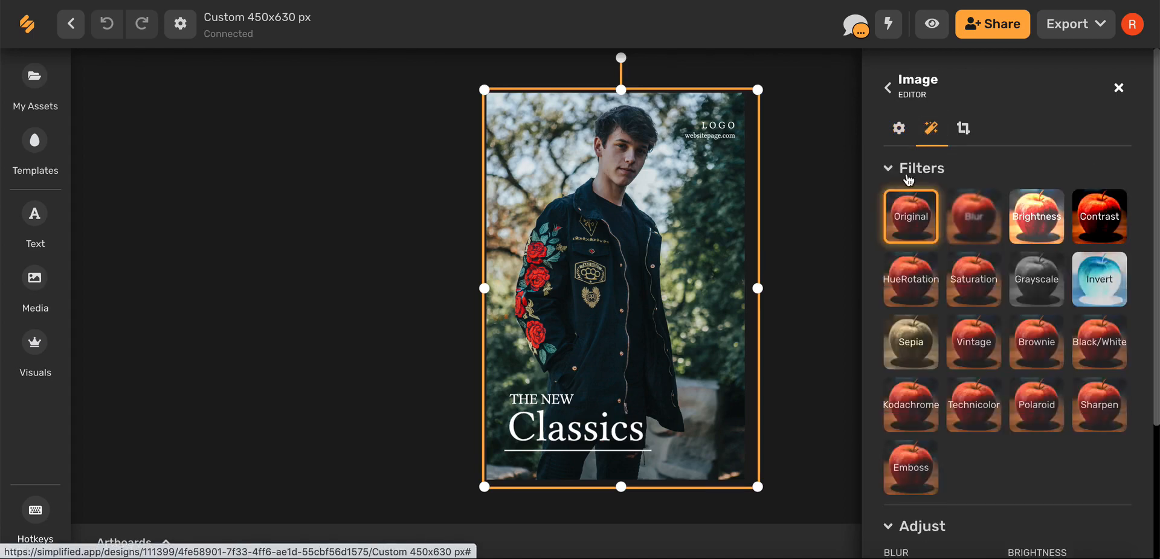
{"action": "left_click", "coordinate": [972, 342]}
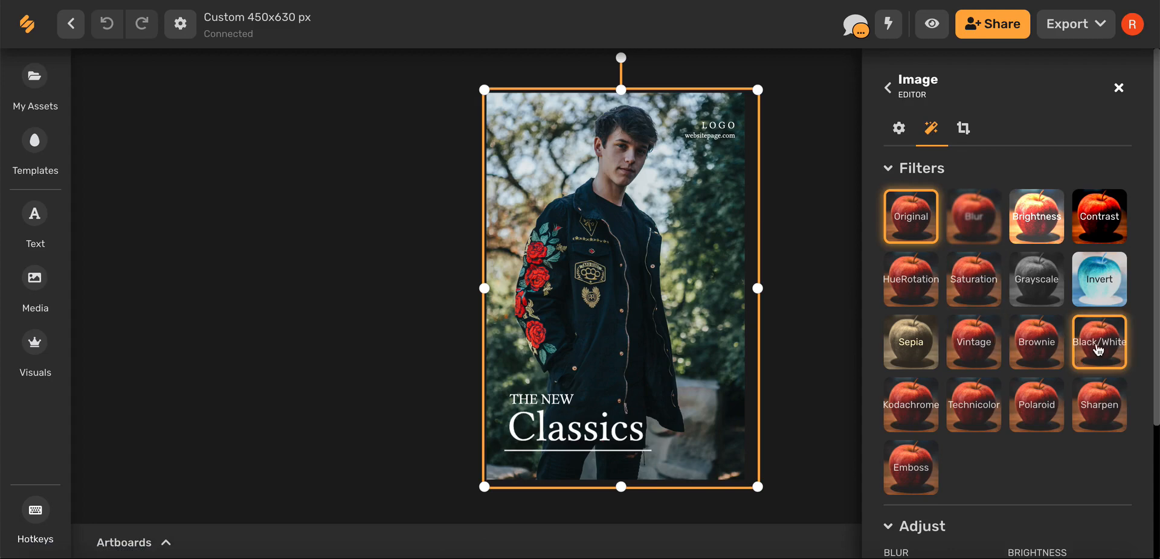
{"action": "left_click", "coordinate": [1098, 342]}
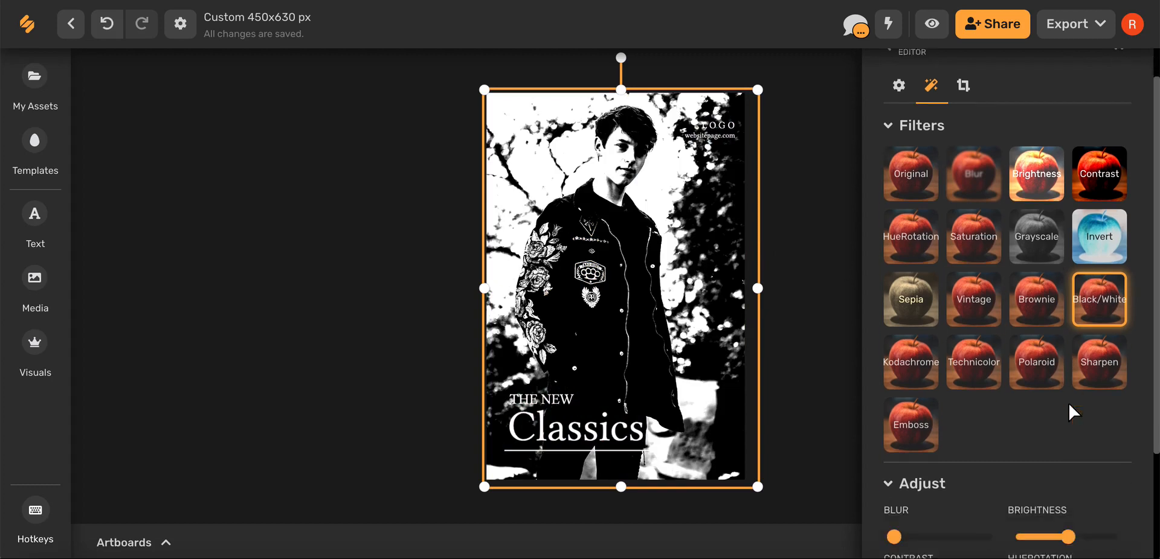
Step: Lower the photo's Contrast and Saturation sliders under Adjust for softer grey detail
{"action": "scroll", "scroll_direction": "down", "scroll_amount": 3}
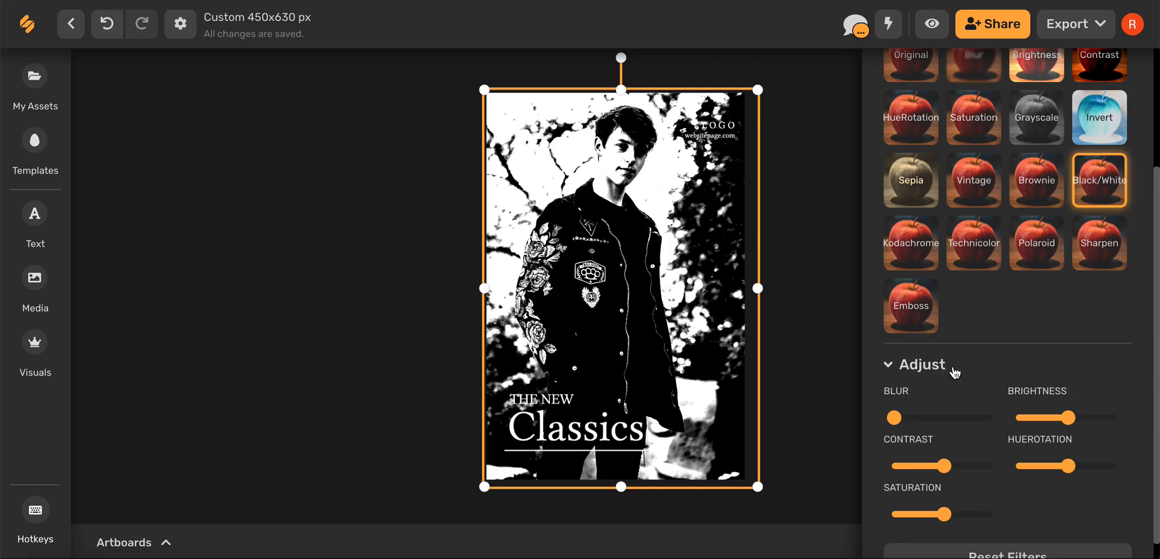
{"action": "left_click_drag", "start_coordinate": [951, 466], "coordinate": [896, 467]}
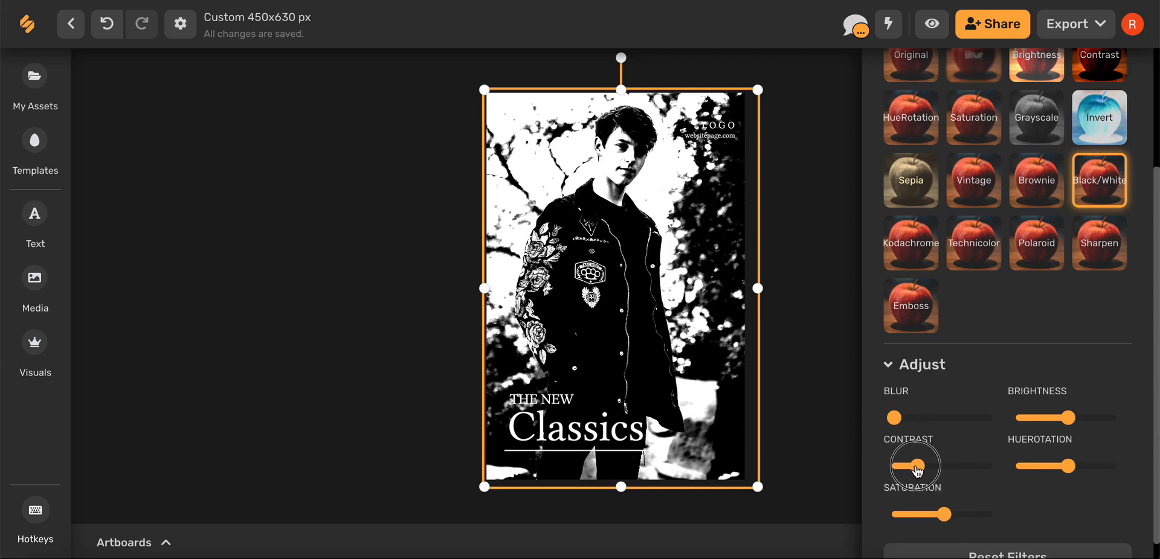
{"action": "left_click_drag", "start_coordinate": [913, 467], "coordinate": [910, 467]}
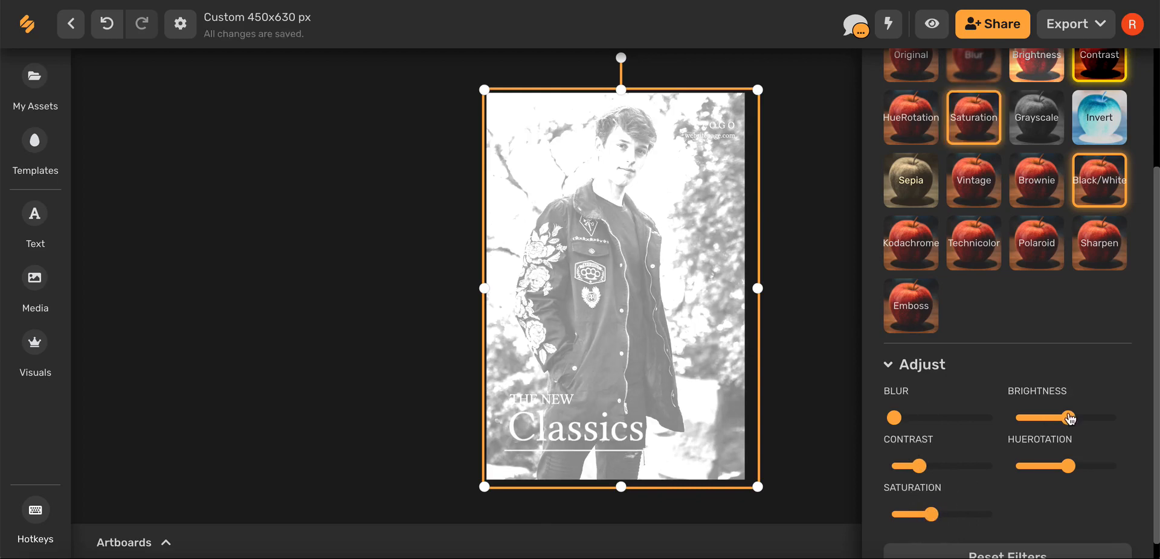
{"action": "scroll", "scroll_direction": "up", "scroll_amount": 3}
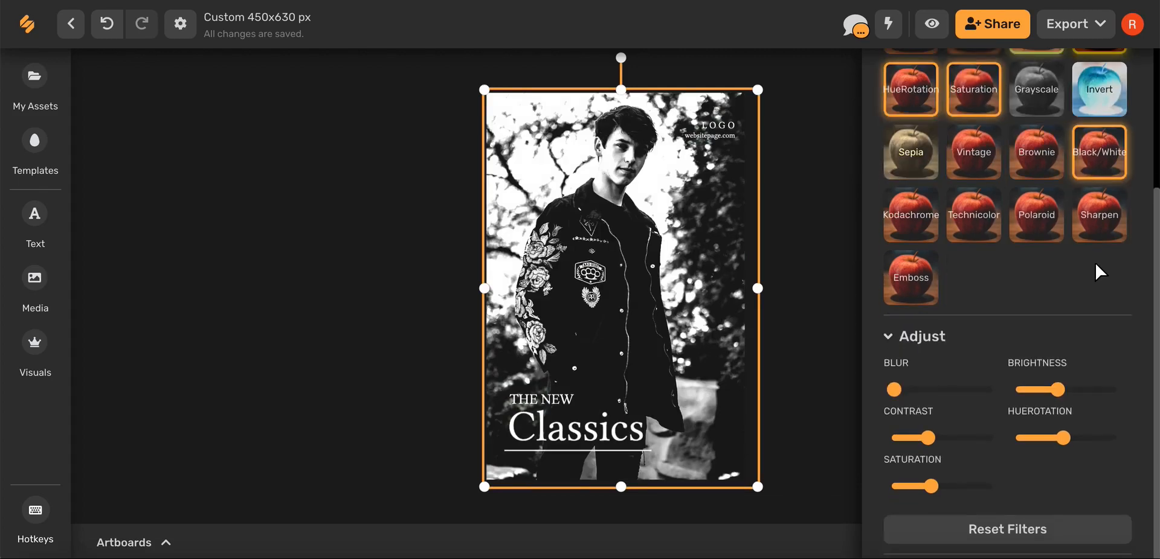
{"action": "mouse_move", "coordinate": [1052, 472]}
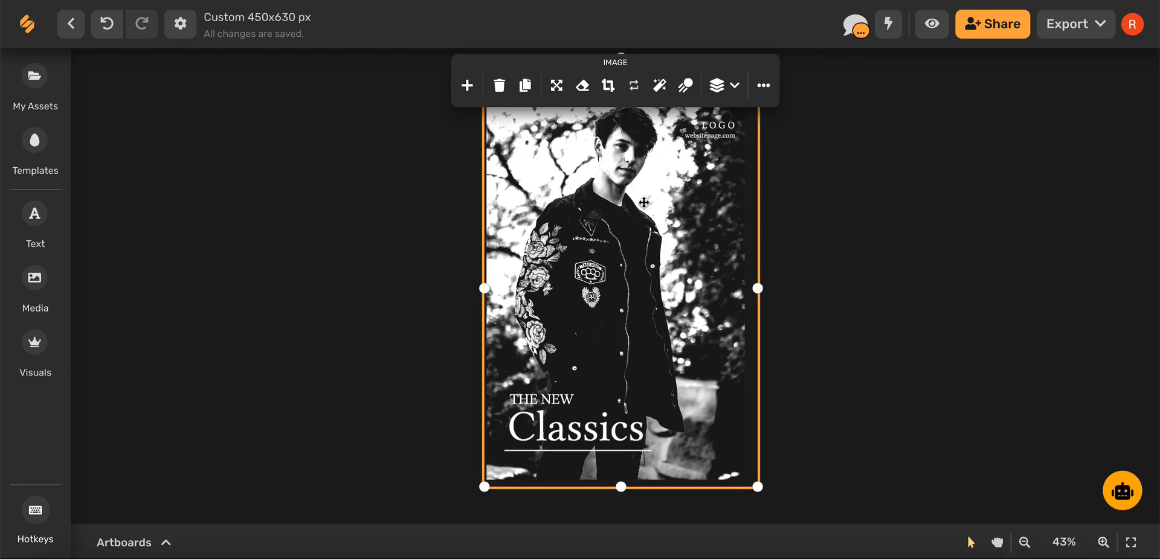
{"action": "mouse_move", "coordinate": [583, 85]}
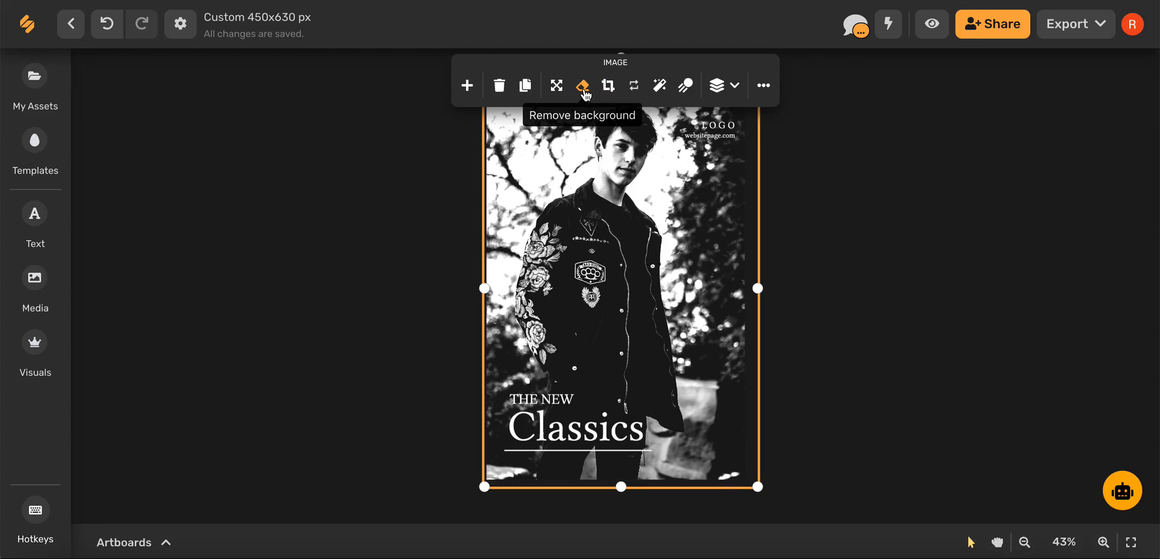
Step: Start Remove background on the selected greyscale photo from the floating toolbar
{"action": "left_click", "coordinate": [582, 85]}
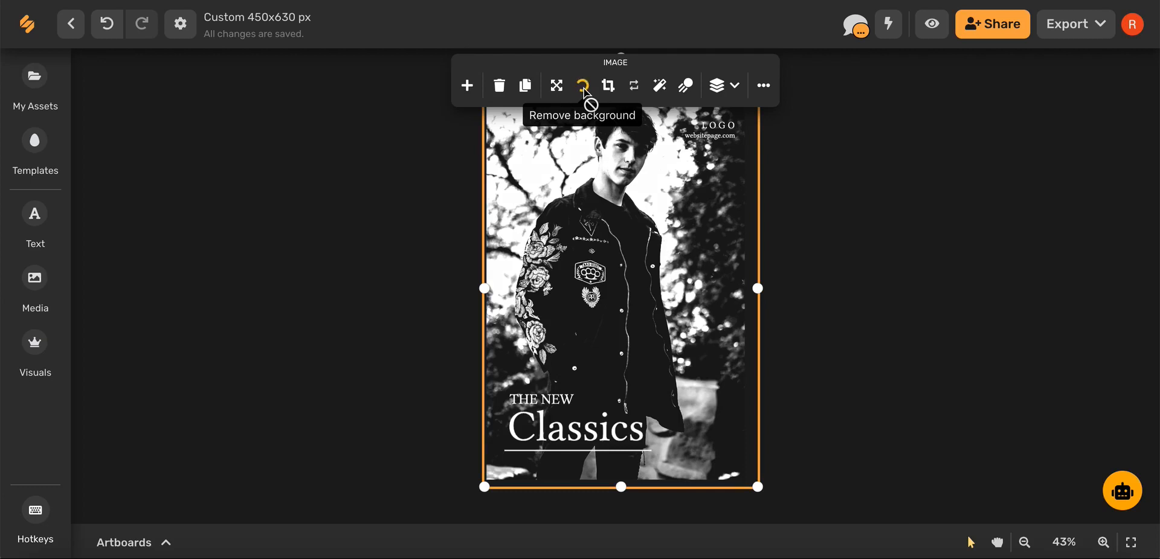
Step: Let background removal finish and dismiss the Success notification, leaving the figure on white
{"action": "left_click", "coordinate": [583, 85]}
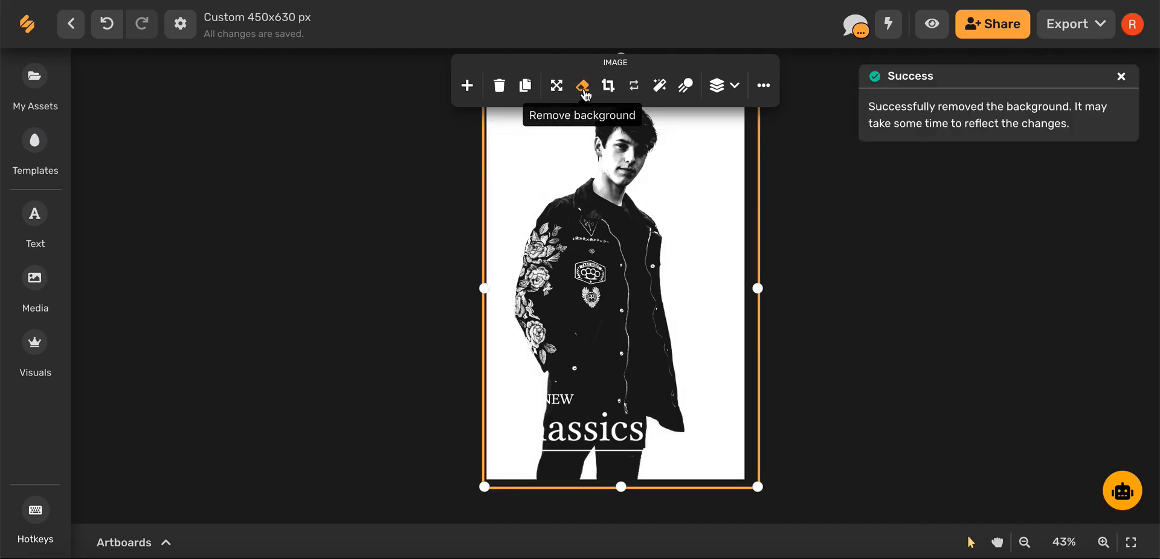
{"action": "mouse_move", "coordinate": [426, 217]}
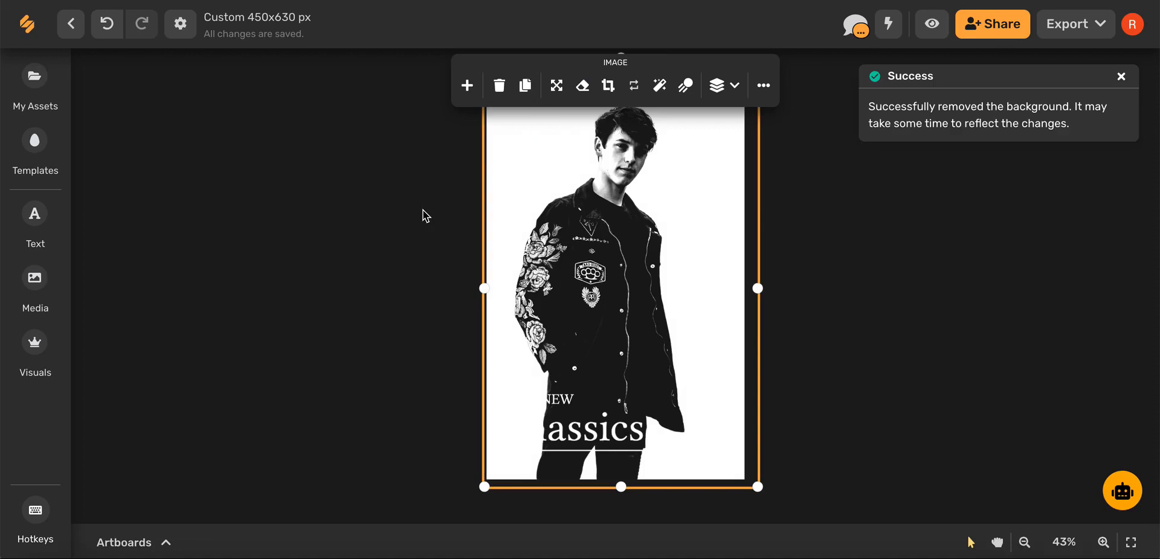
{"action": "left_click", "coordinate": [1121, 76]}
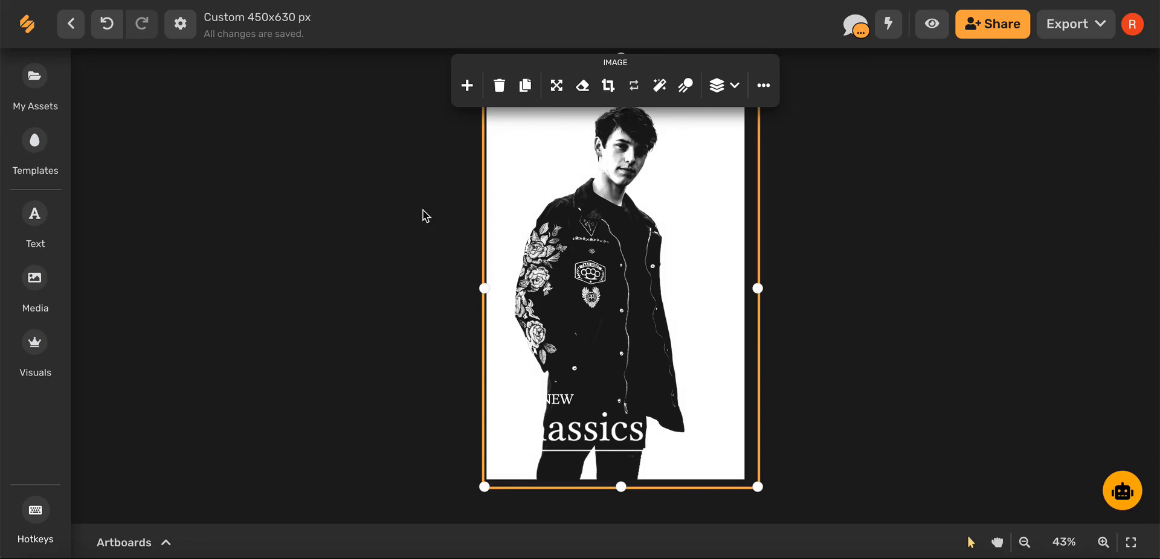
{"action": "mouse_move", "coordinate": [917, 162]}
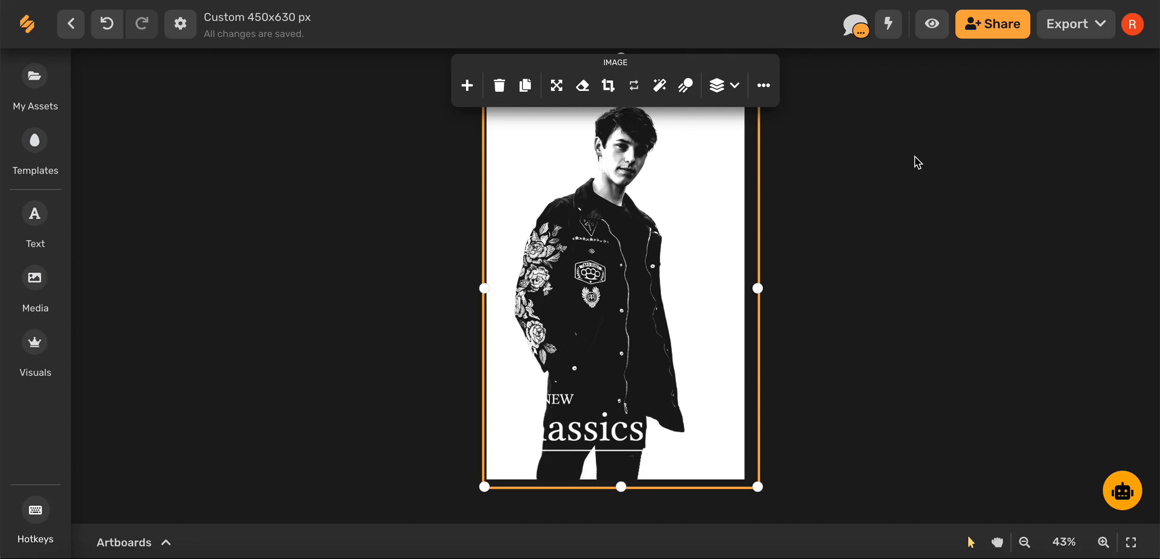
{"action": "mouse_move", "coordinate": [1072, 29]}
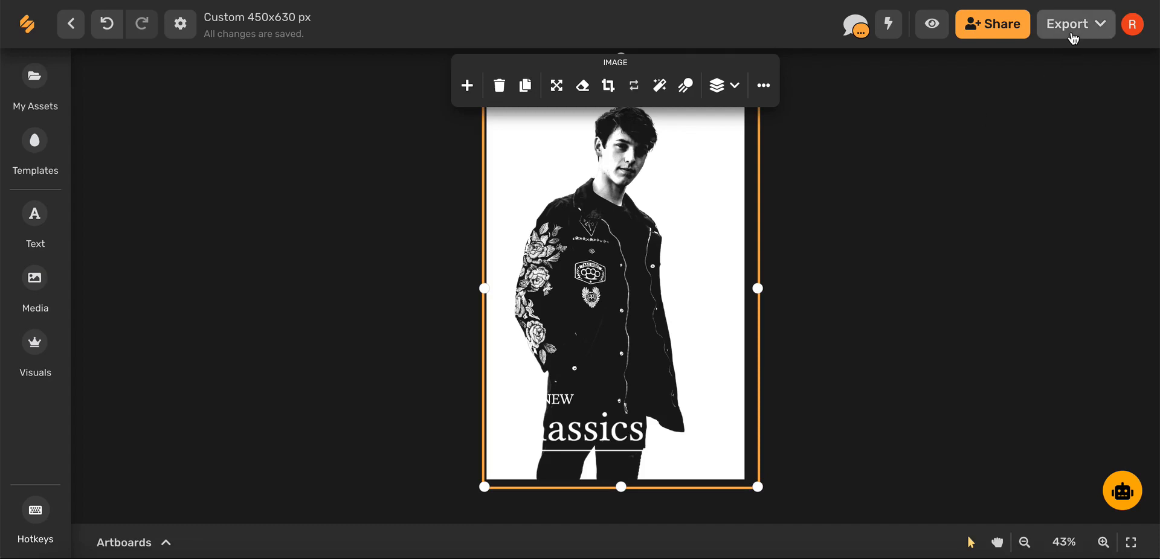